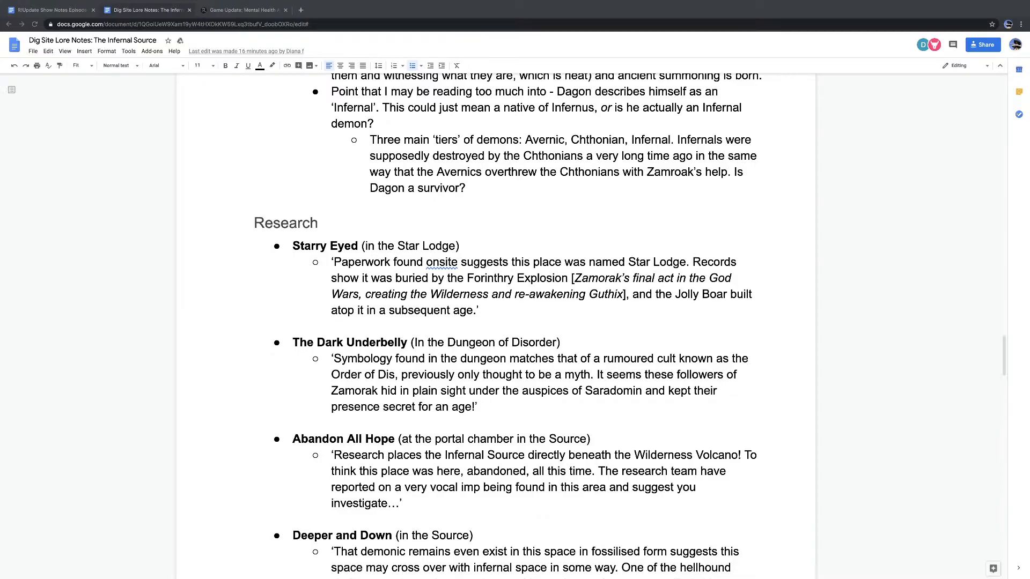
{"action": "mouse_move", "coordinate": [252, 163]}
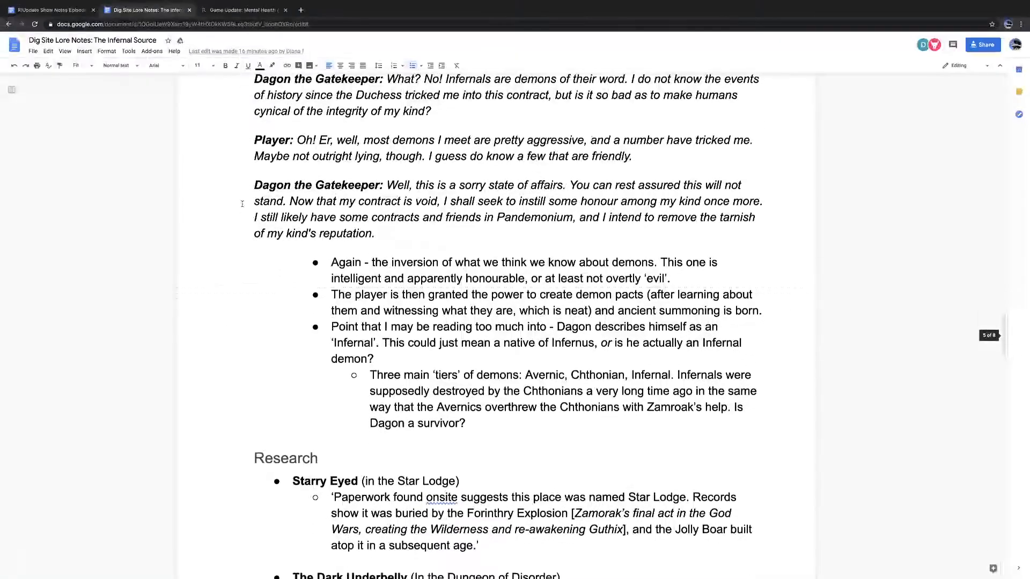
{"action": "scroll", "scroll_direction": "down", "scroll_amount": 3}
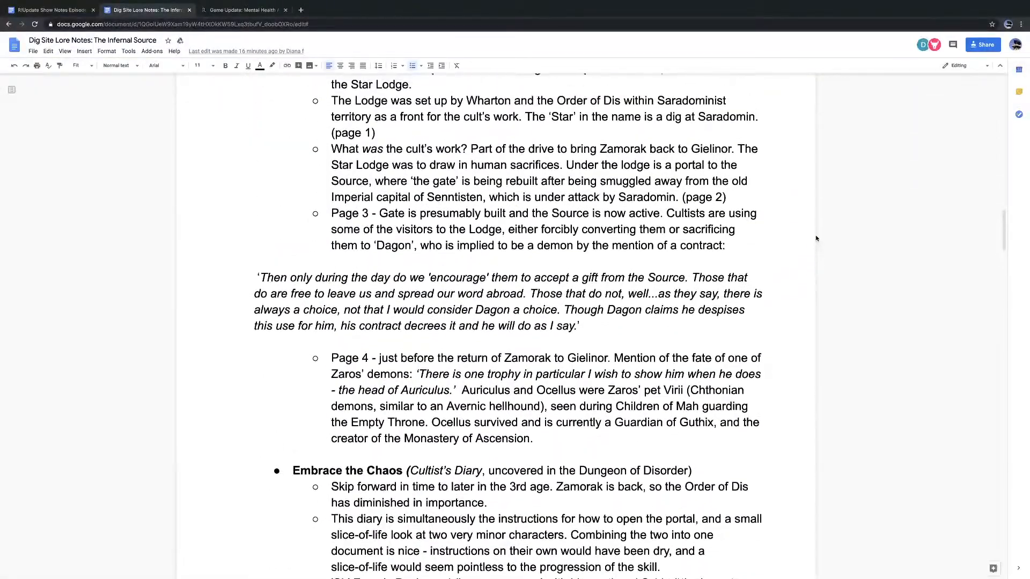
{"action": "scroll", "scroll_direction": "down", "scroll_amount": 3}
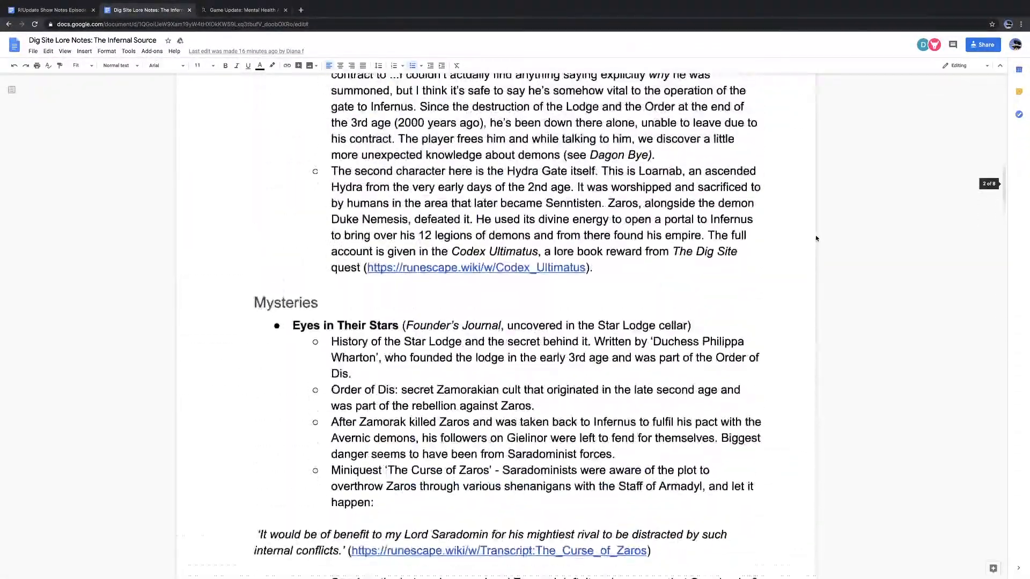
{"action": "scroll", "scroll_direction": "down", "scroll_amount": 3}
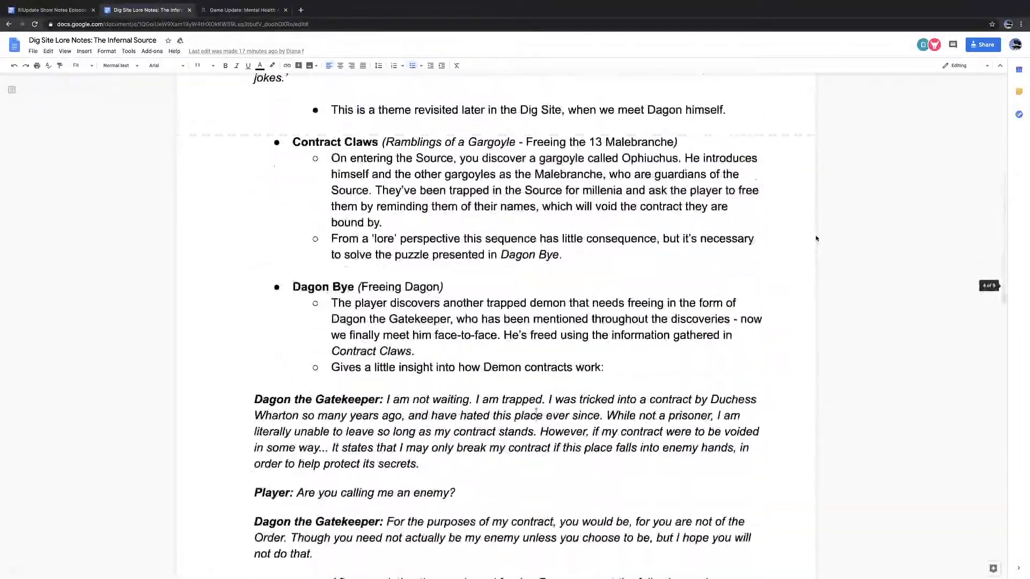
{"action": "scroll", "scroll_direction": "down", "scroll_amount": 3}
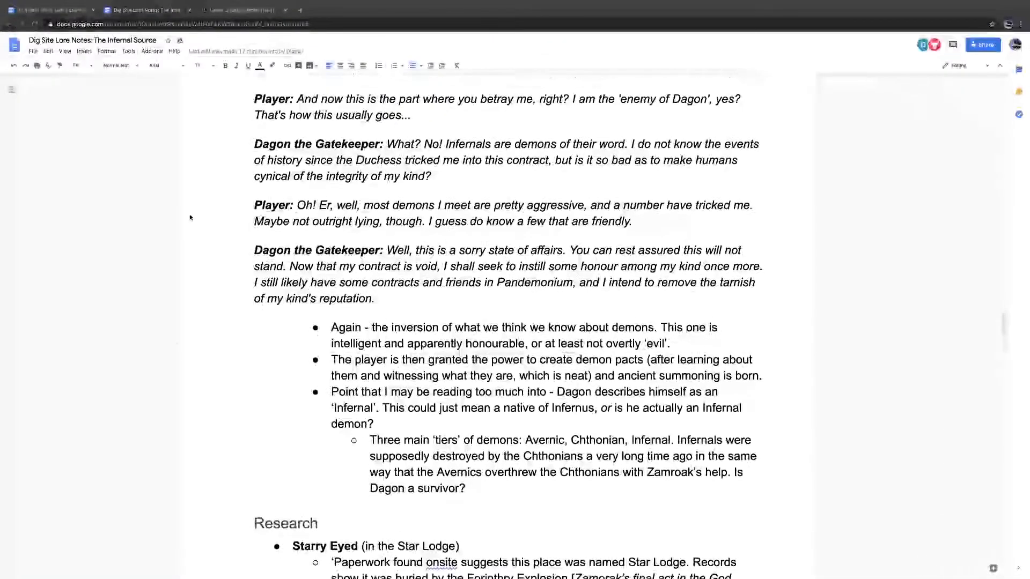
{"action": "scroll", "scroll_direction": "down", "scroll_amount": 3}
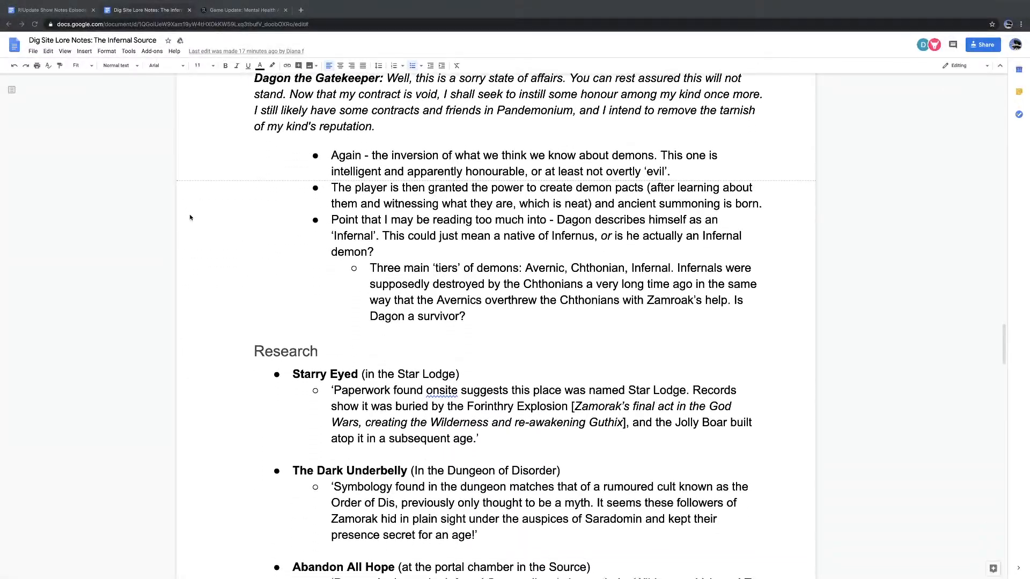
{"action": "scroll", "scroll_direction": "down", "scroll_amount": 3}
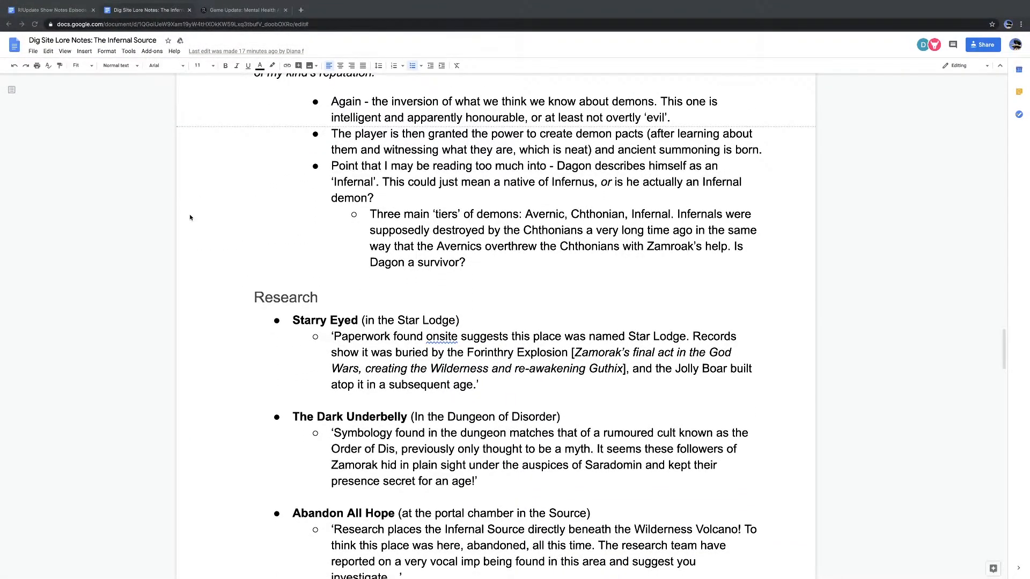